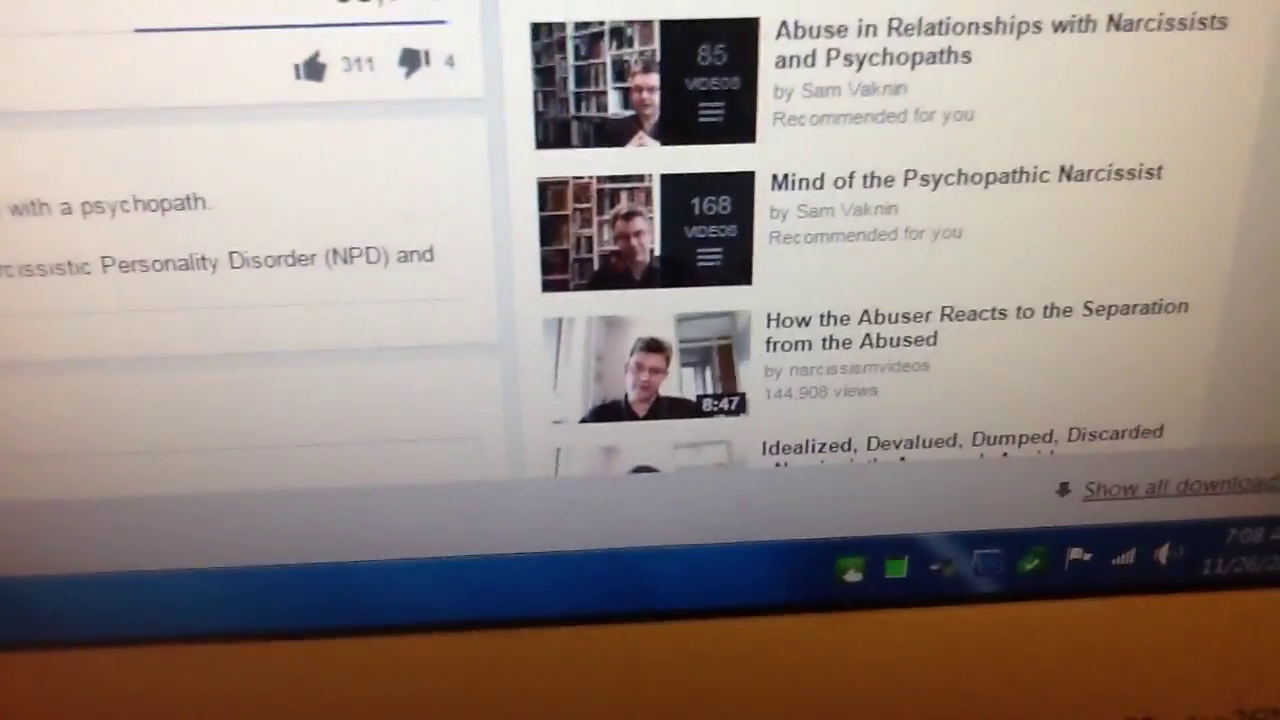
scroll("down", 3)
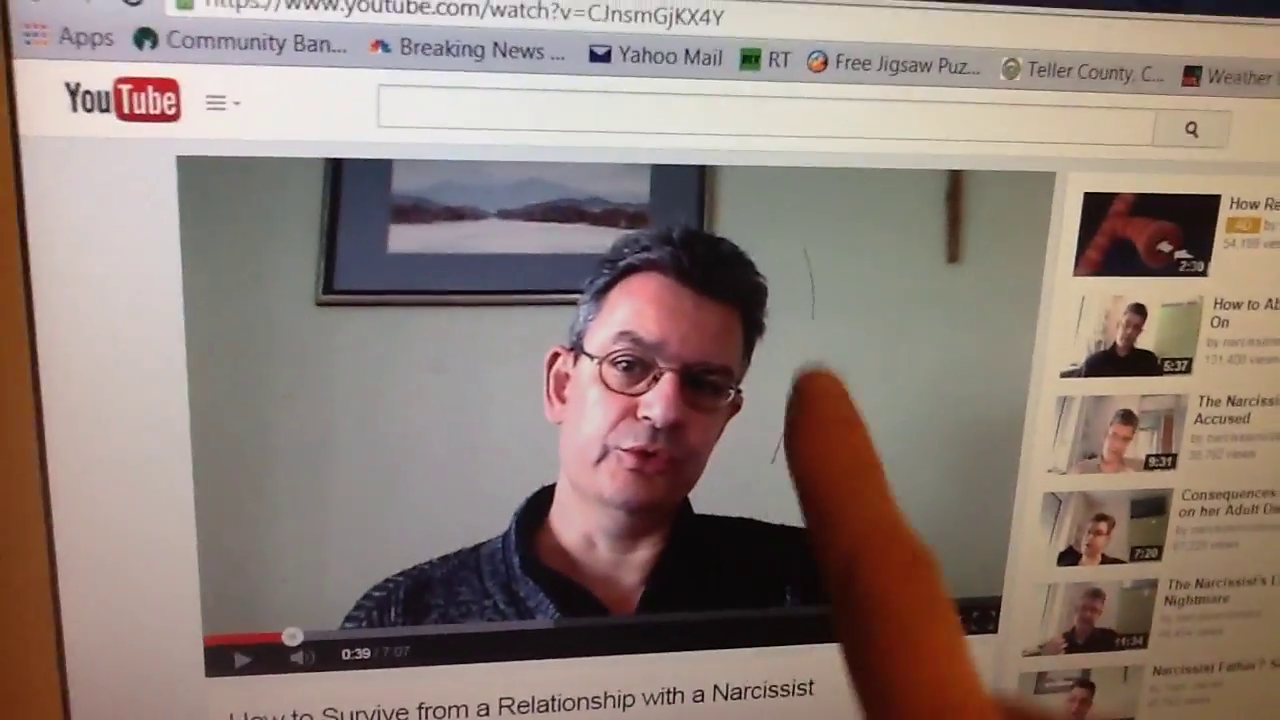
scroll("down", 3)
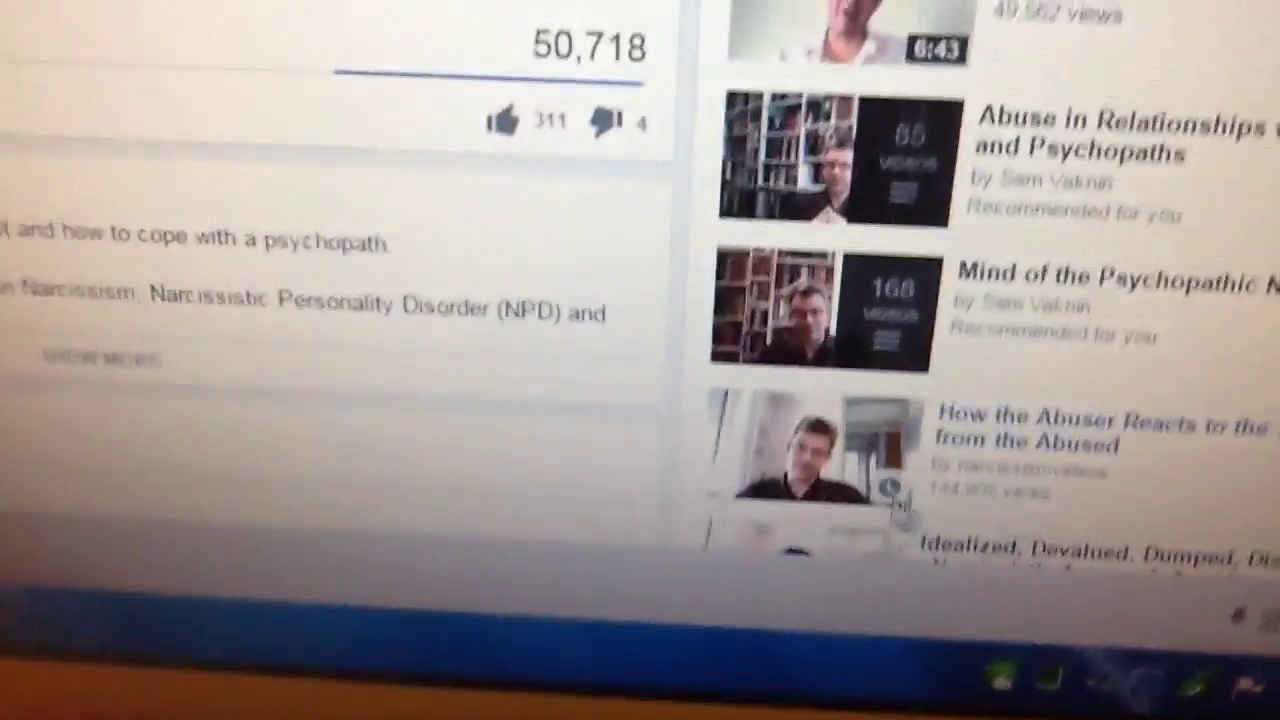